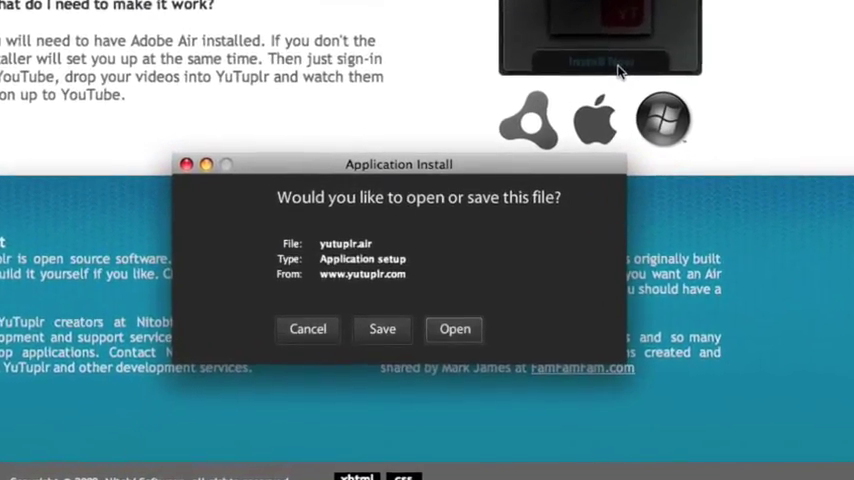
Install YuTuplr from yutuplr.air into /Applications
{"action": "left_click", "coordinate": [454, 329]}
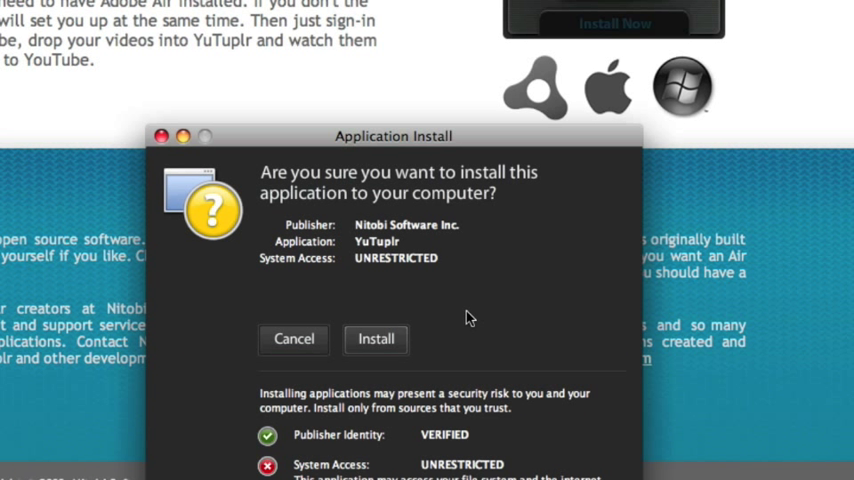
{"action": "left_click", "coordinate": [376, 339]}
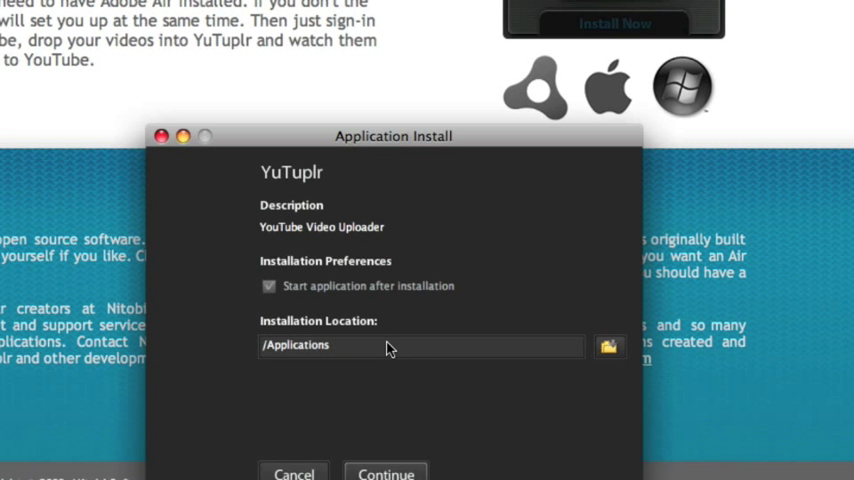
{"action": "left_click", "coordinate": [385, 473]}
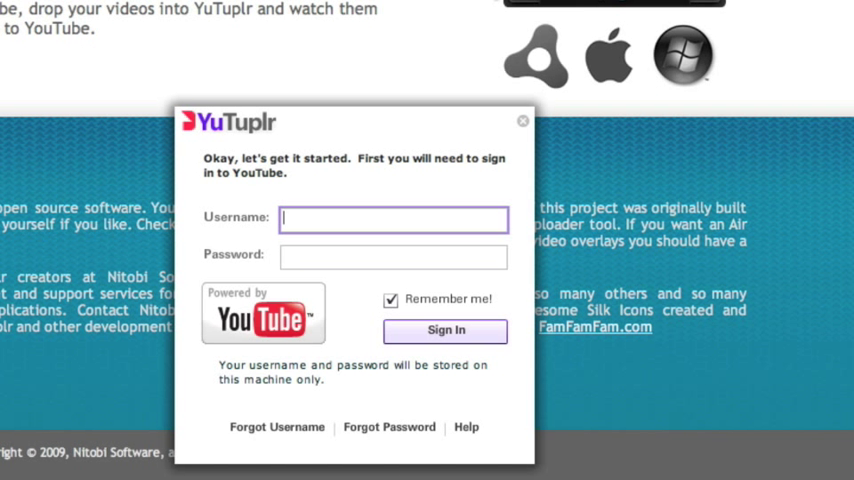
{"action": "mouse_move", "coordinate": [424, 197]}
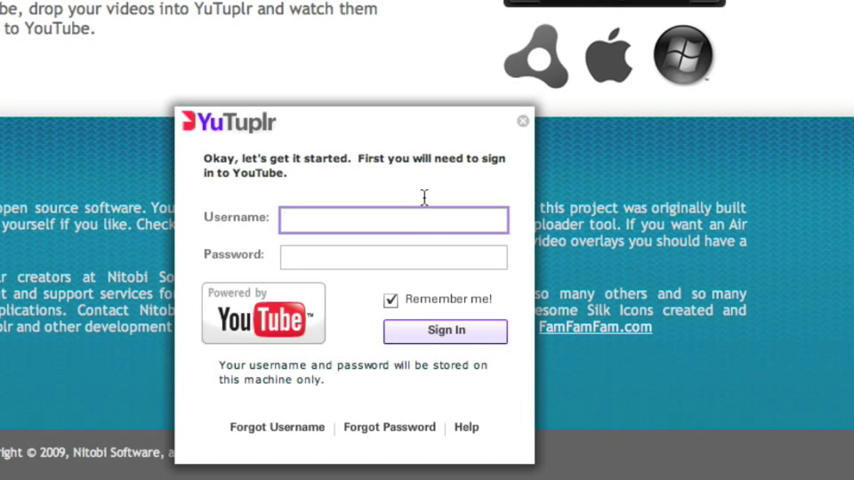
Sign in to YouTube as darrenbarefoot with Remember me kept on
{"action": "type", "text": "darrenbarefoot"}
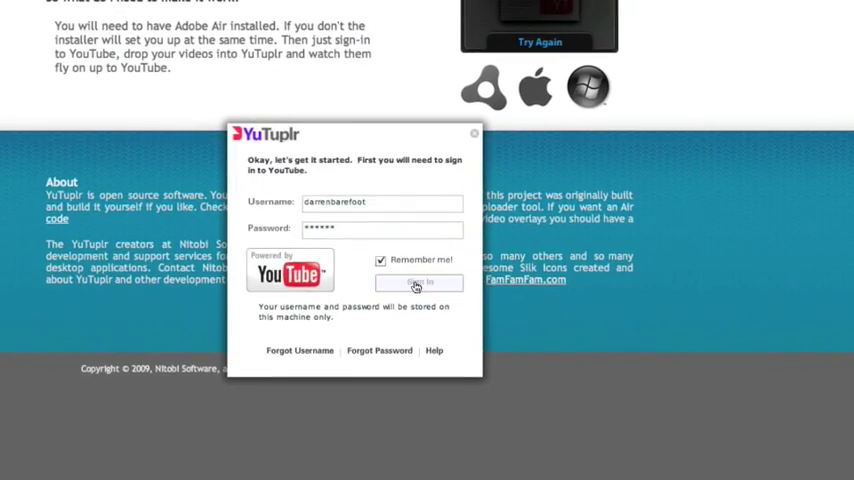
{"action": "left_click", "coordinate": [418, 283]}
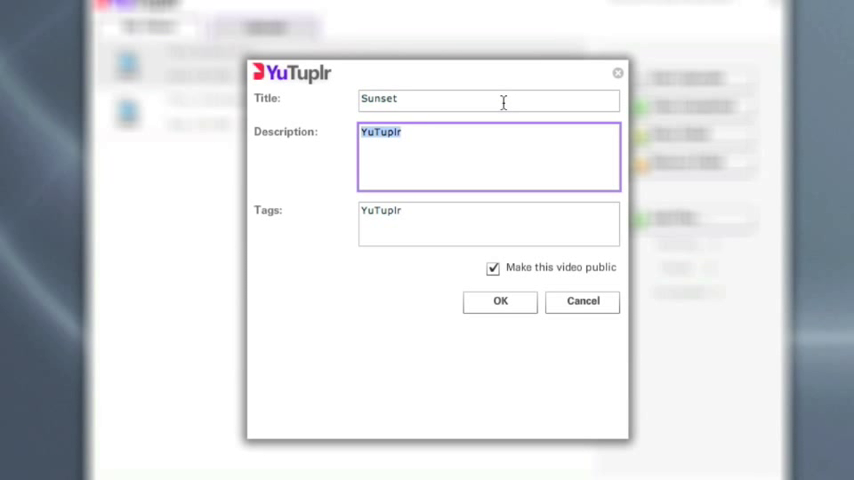
Save 'Quick shot of the sunset' and tags Sunset, video, test, victoria, YuTuplr, then start uploading
{"action": "type", "text": "Quick shot of the sunset"}
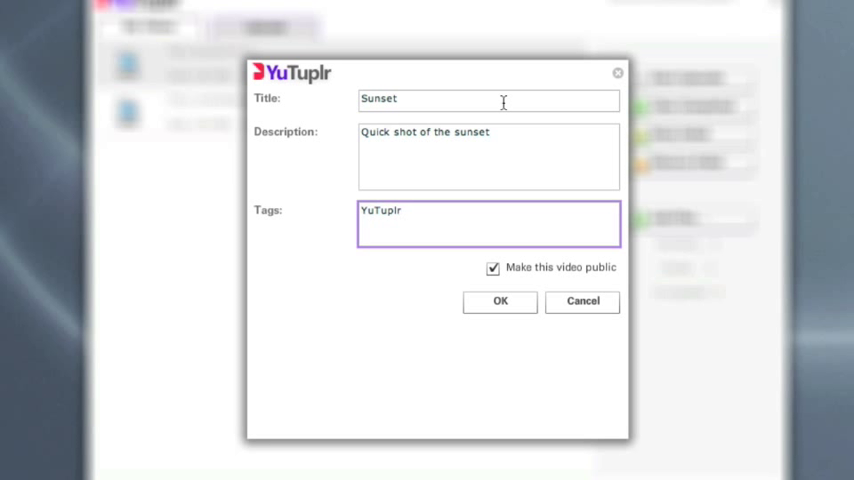
{"action": "type", "text": "Sunset, video, test,"}
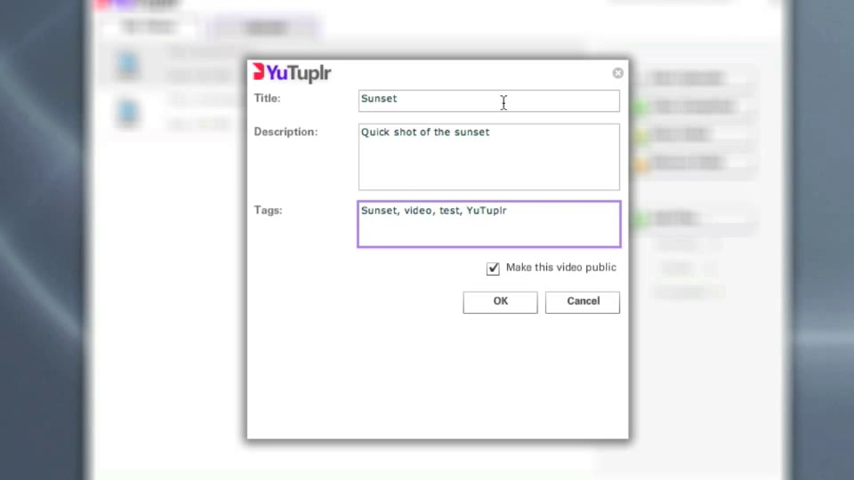
{"action": "type", "text": "victoria,"}
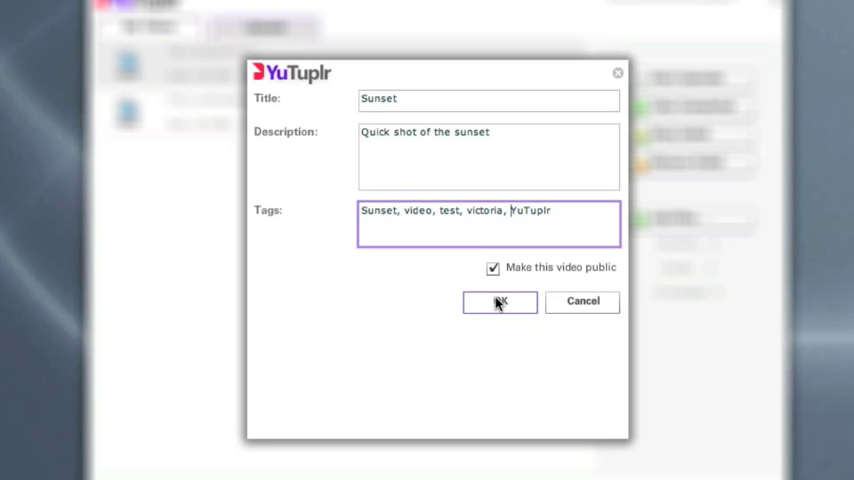
{"action": "left_click", "coordinate": [499, 301]}
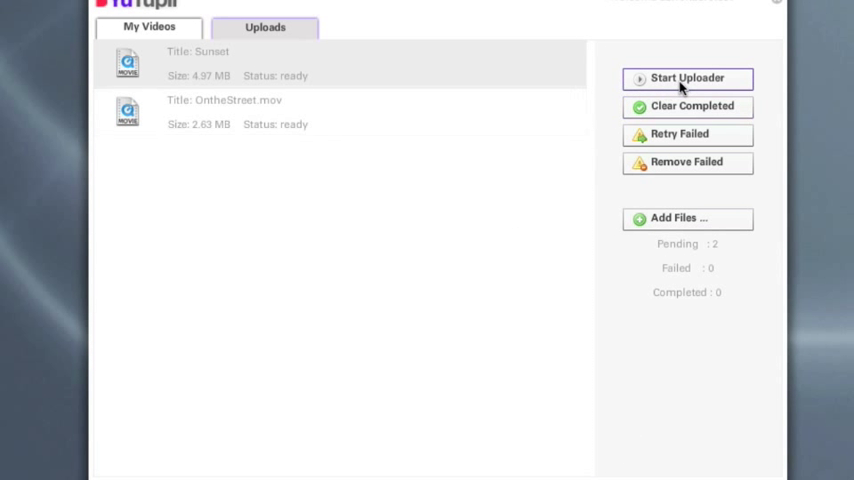
{"action": "left_click", "coordinate": [687, 78]}
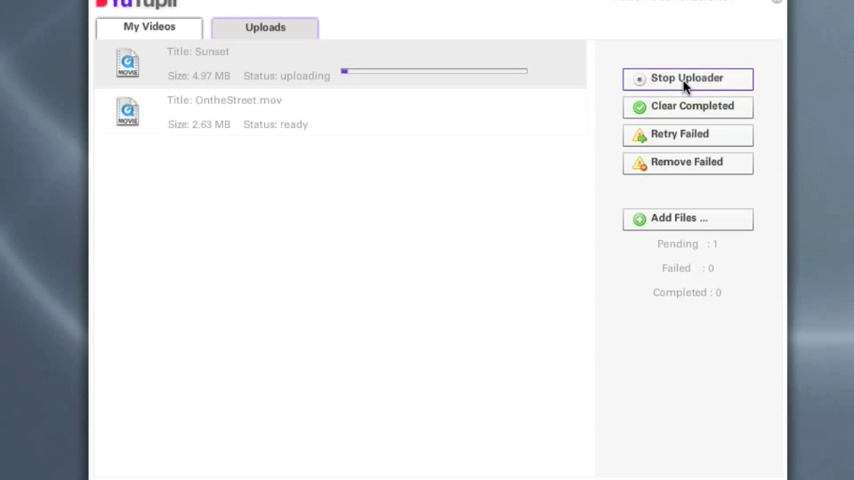